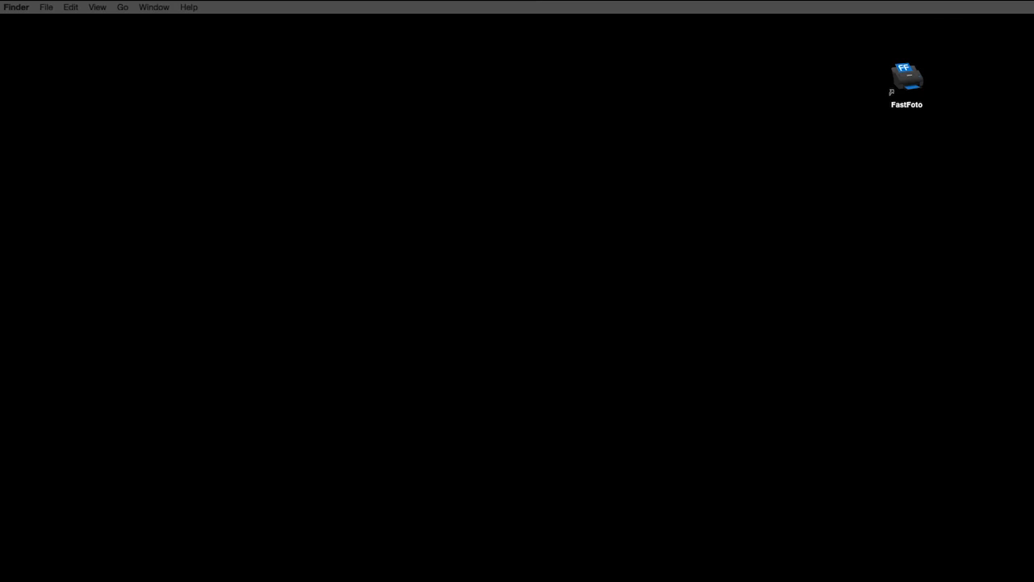
- Launch FastFoto and set scans to save to Photos and to the FastFoto folder
double_click(905, 79)
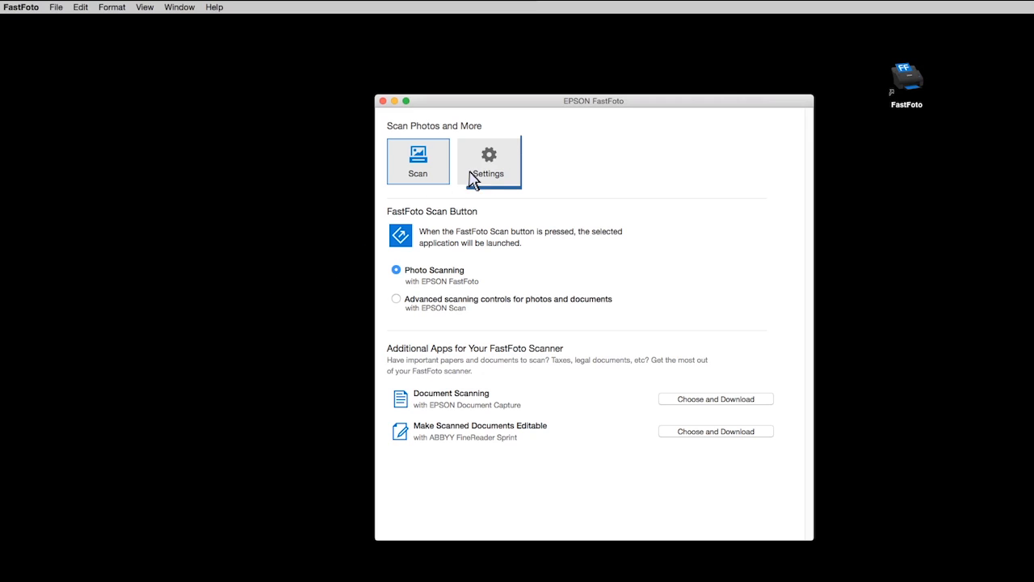
click(488, 160)
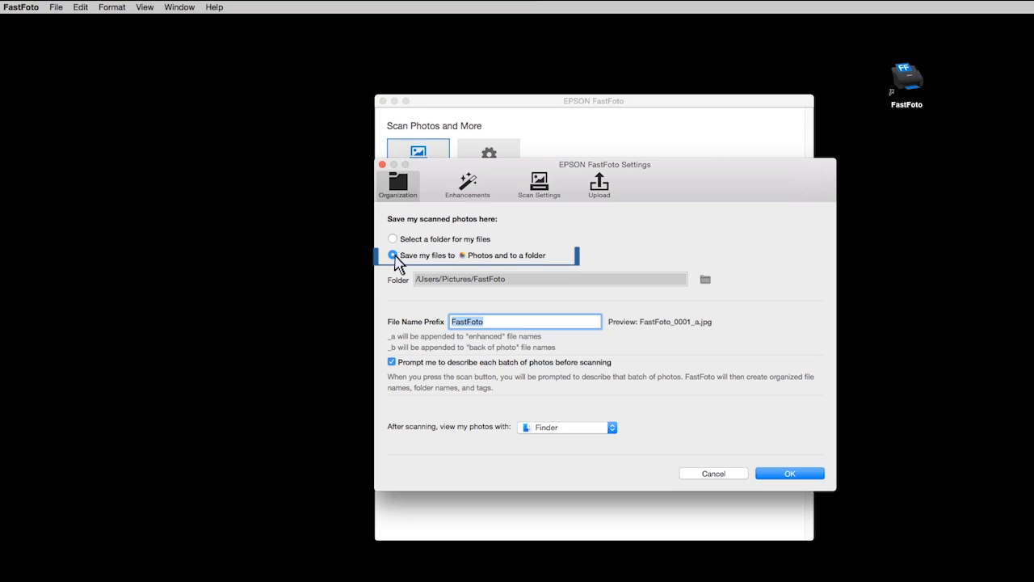
click(393, 255)
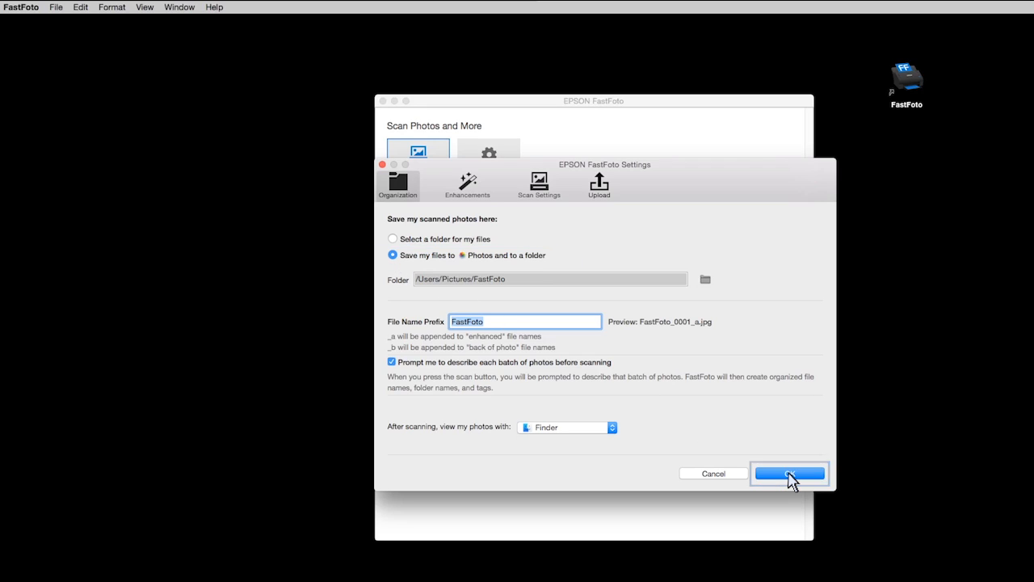
- Confirm the save-location settings with OK
click(789, 474)
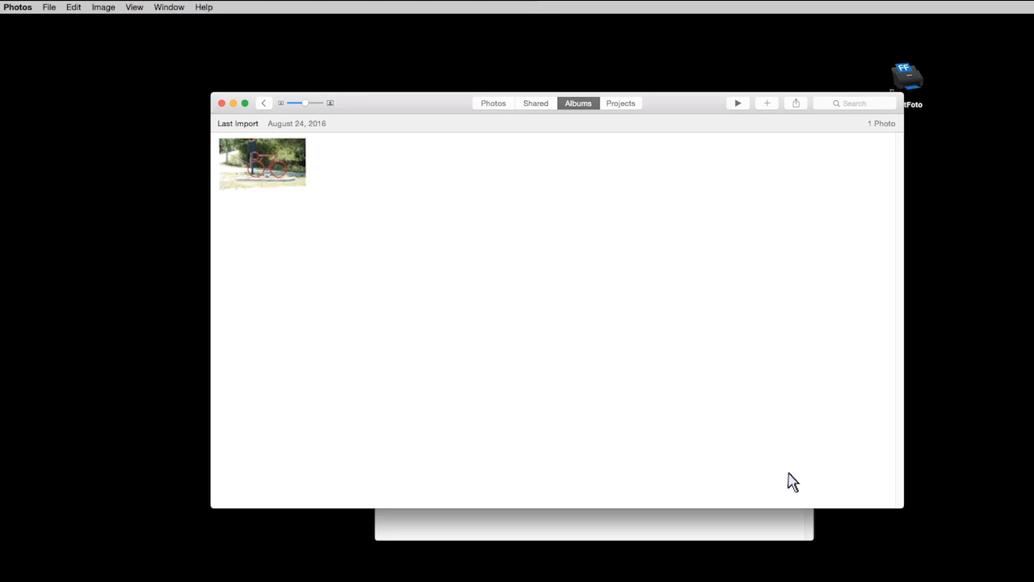
- Import the four new scans from the FastFoto folder into Photos via File > Import
click(48, 6)
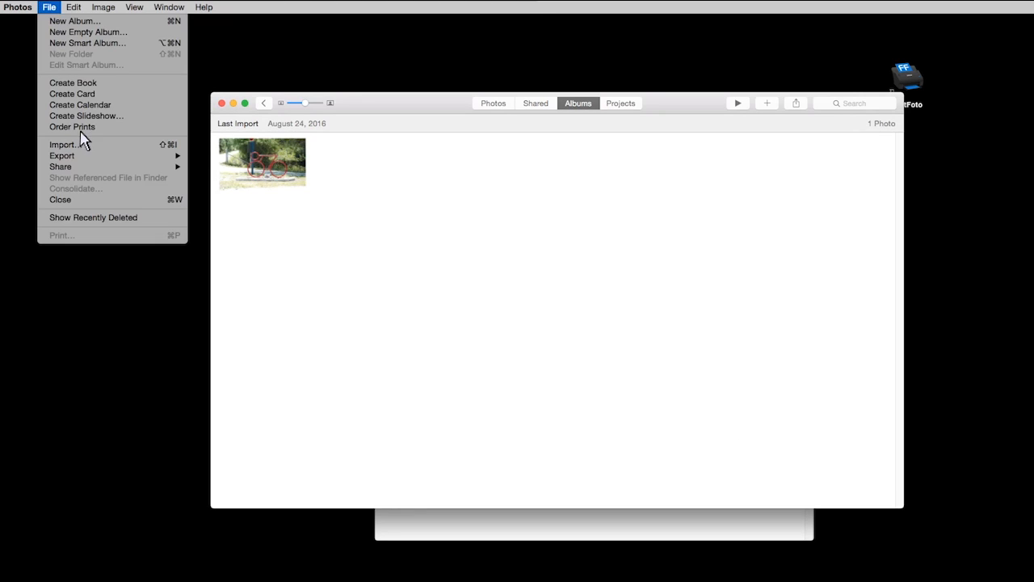
mouse_move(65, 146)
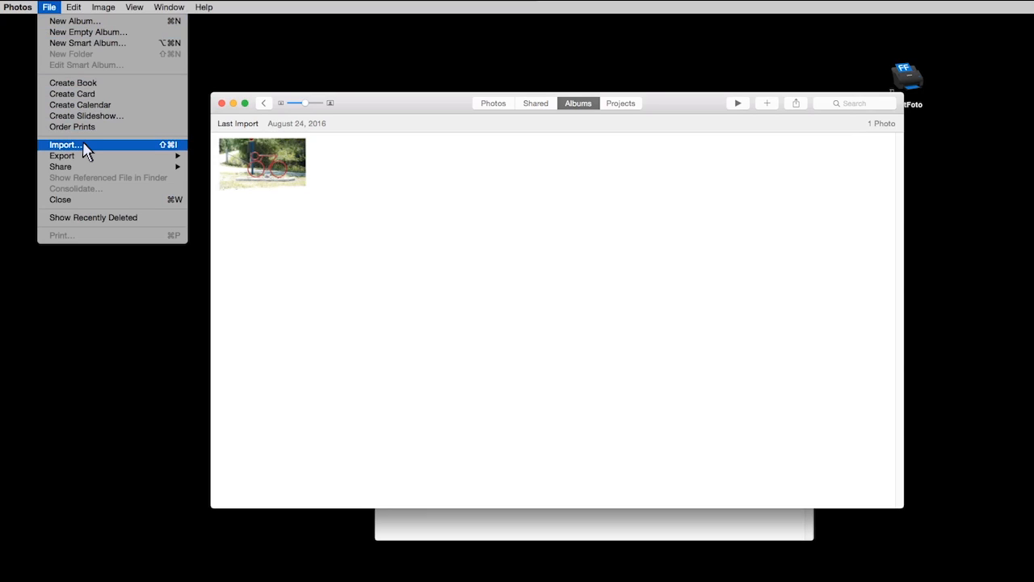
click(64, 145)
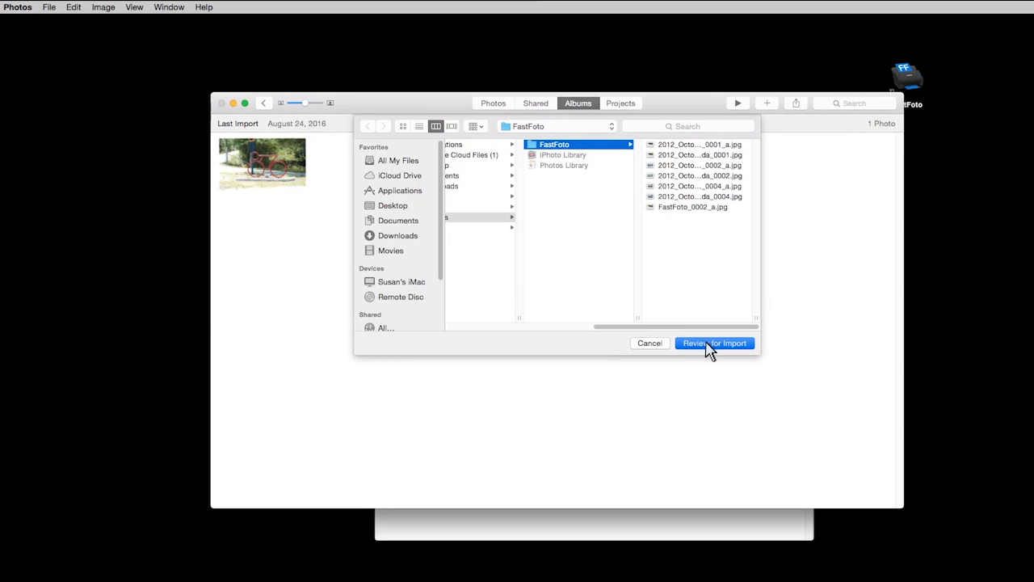
click(715, 342)
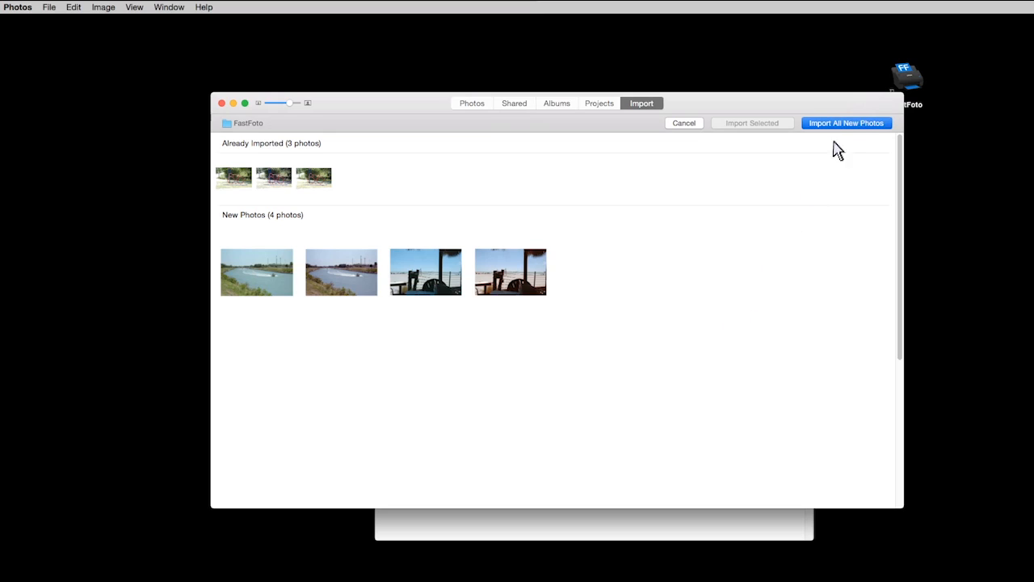
click(845, 123)
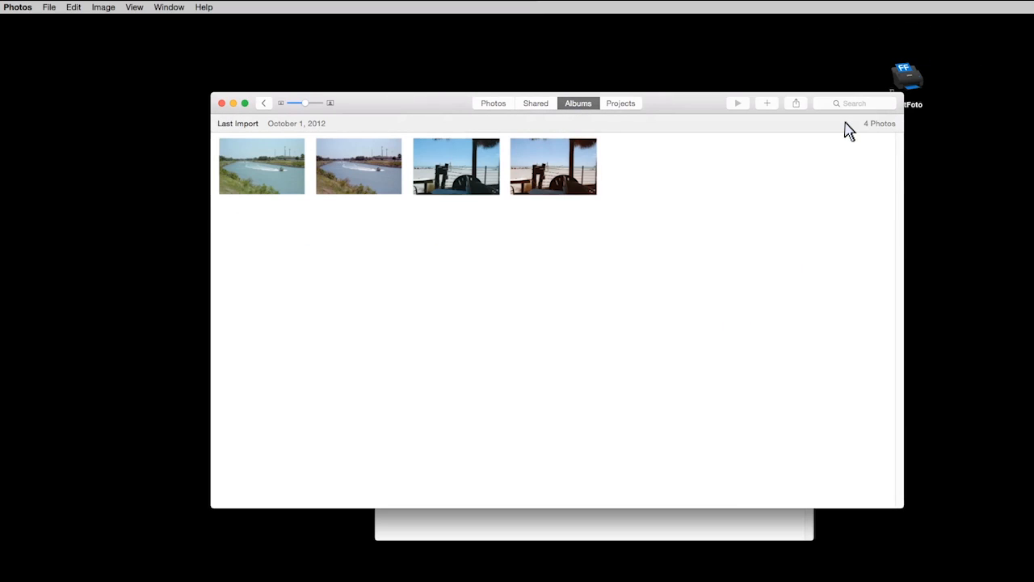
mouse_move(744, 117)
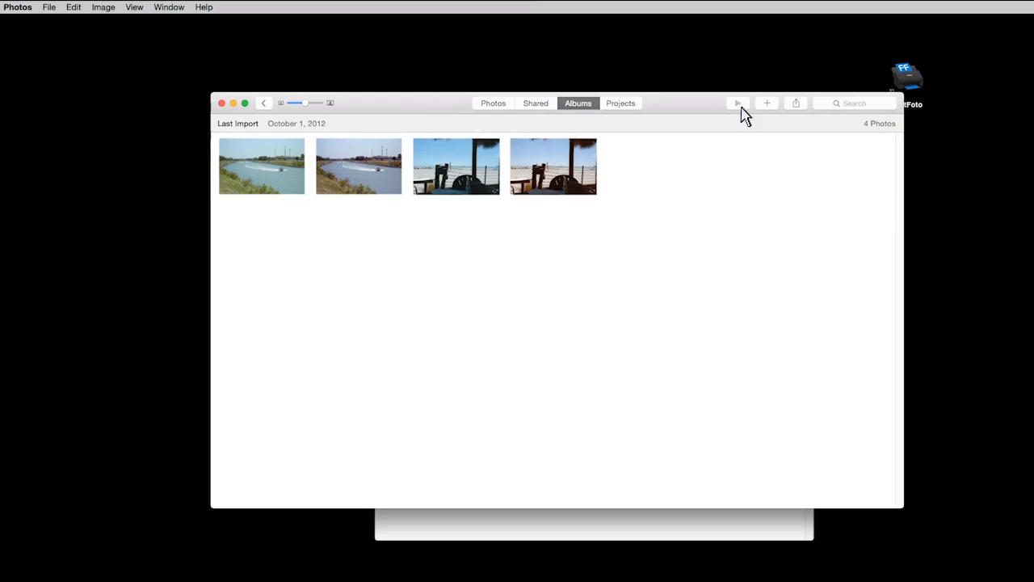
click(48, 6)
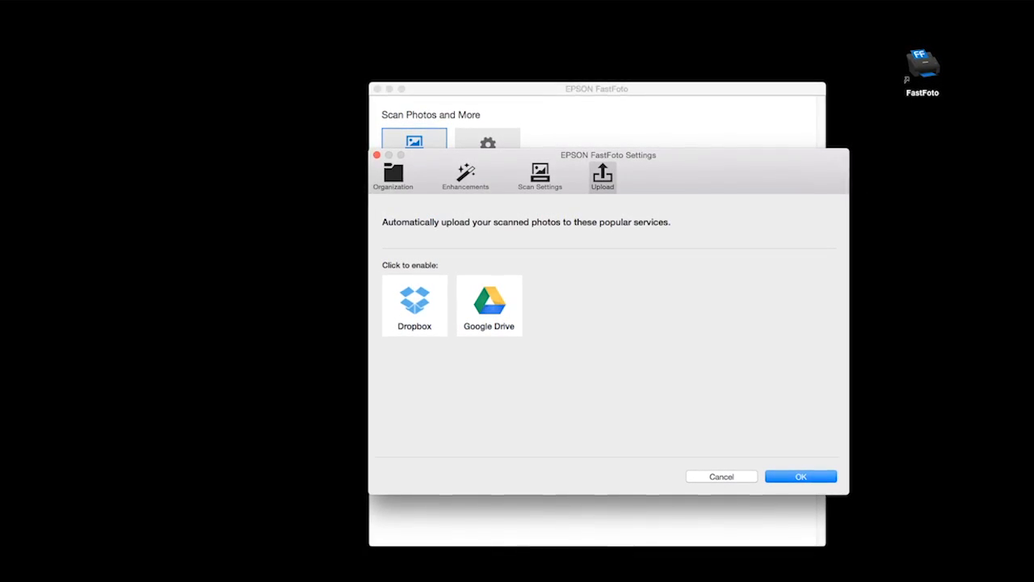
- Cancel out of the FastFoto settings, leaving the main scanning window
click(488, 305)
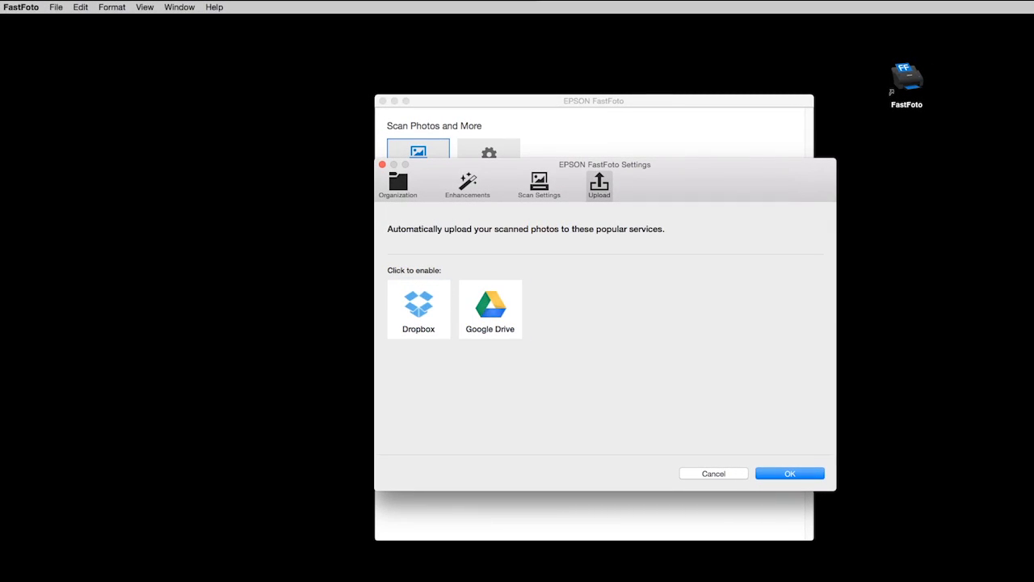
click(417, 309)
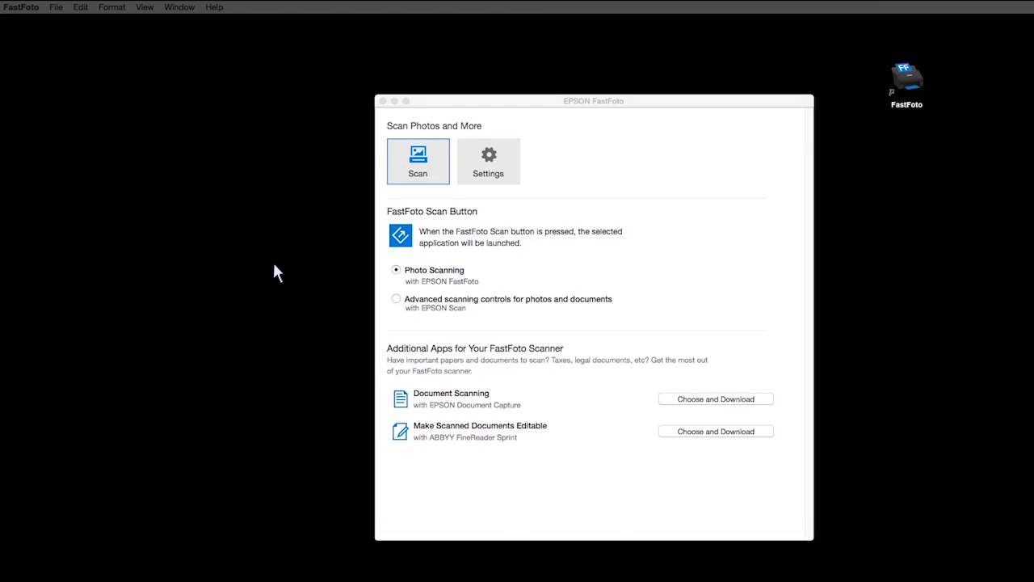
mouse_move(283, 268)
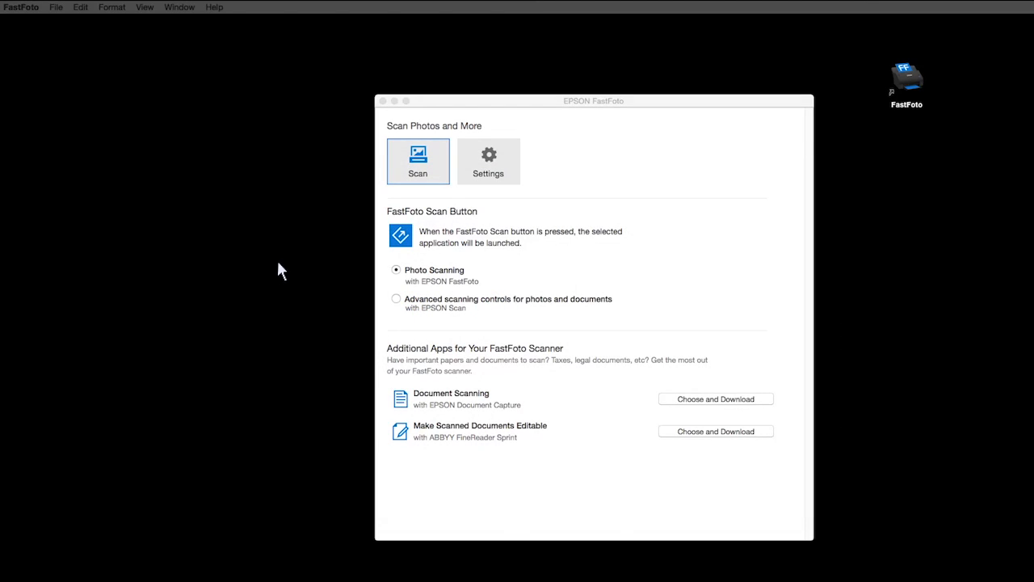
- Reopen the FastFoto settings on the Upload page with Dropbox and Google Drive options
click(488, 162)
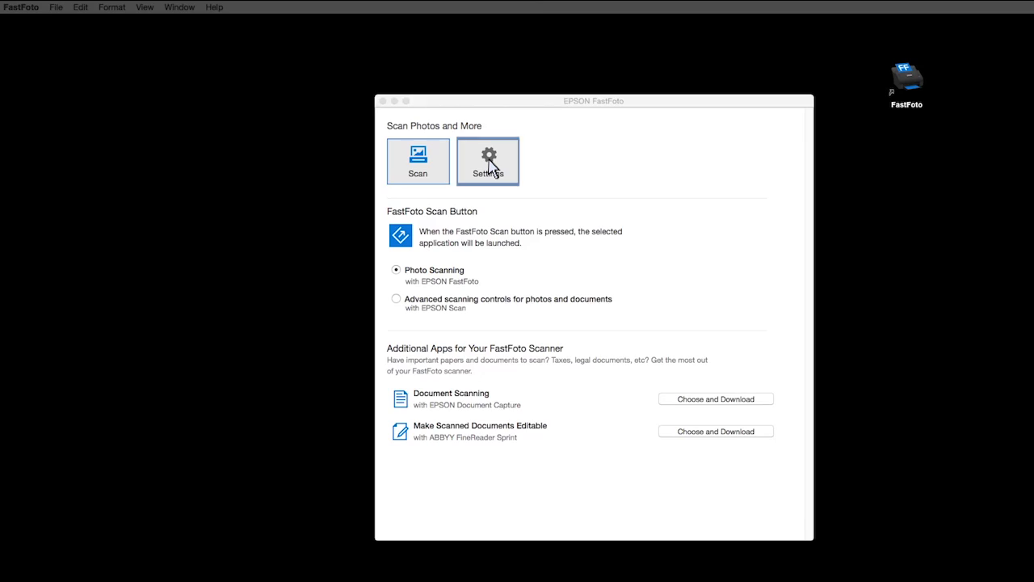
click(489, 162)
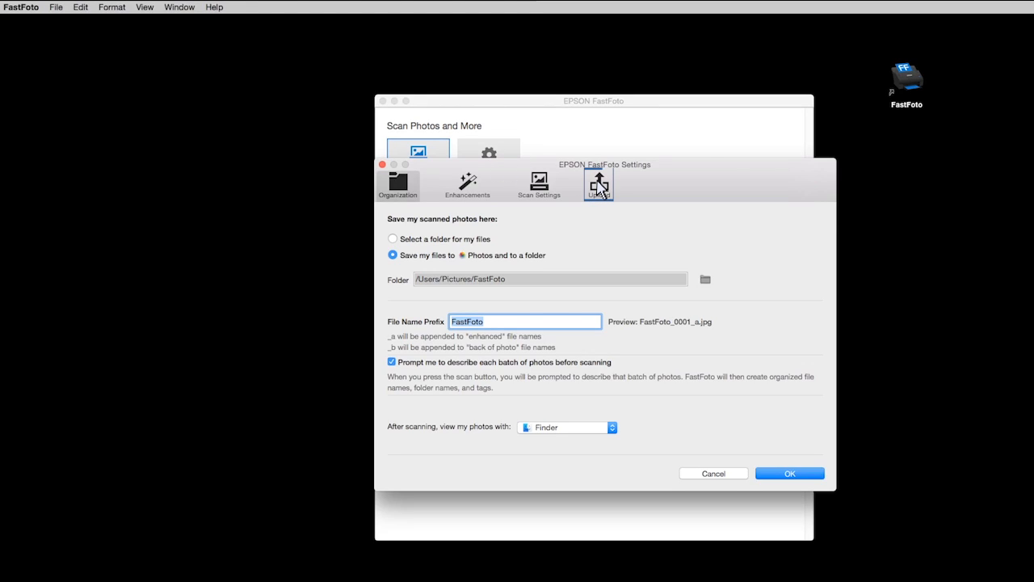
click(598, 181)
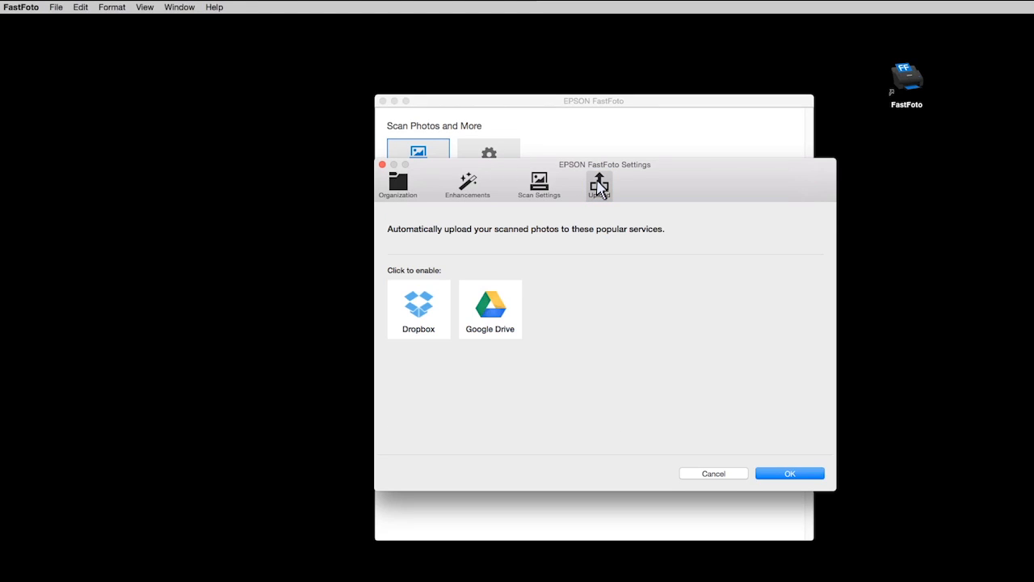
click(419, 310)
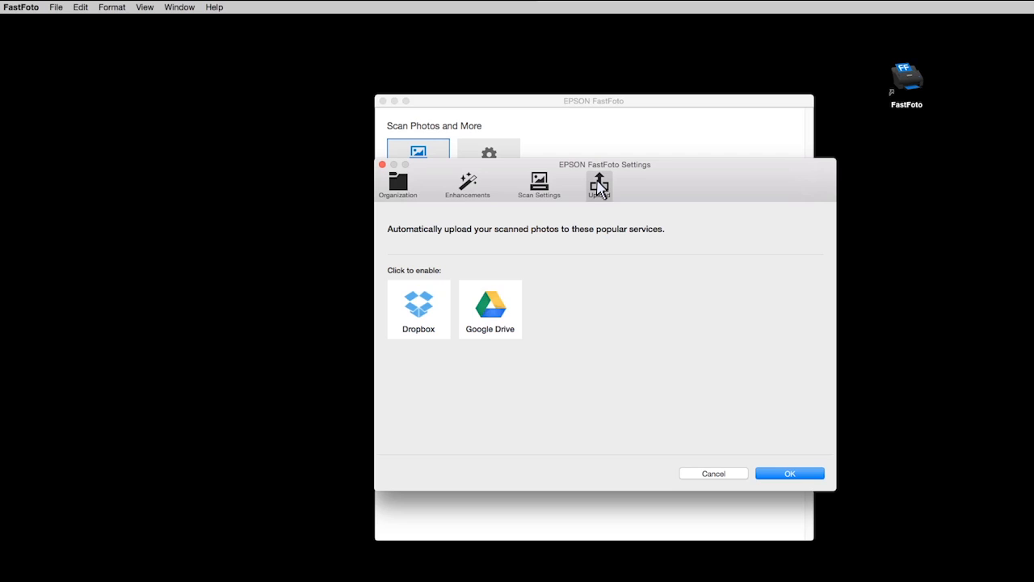
mouse_move(590, 197)
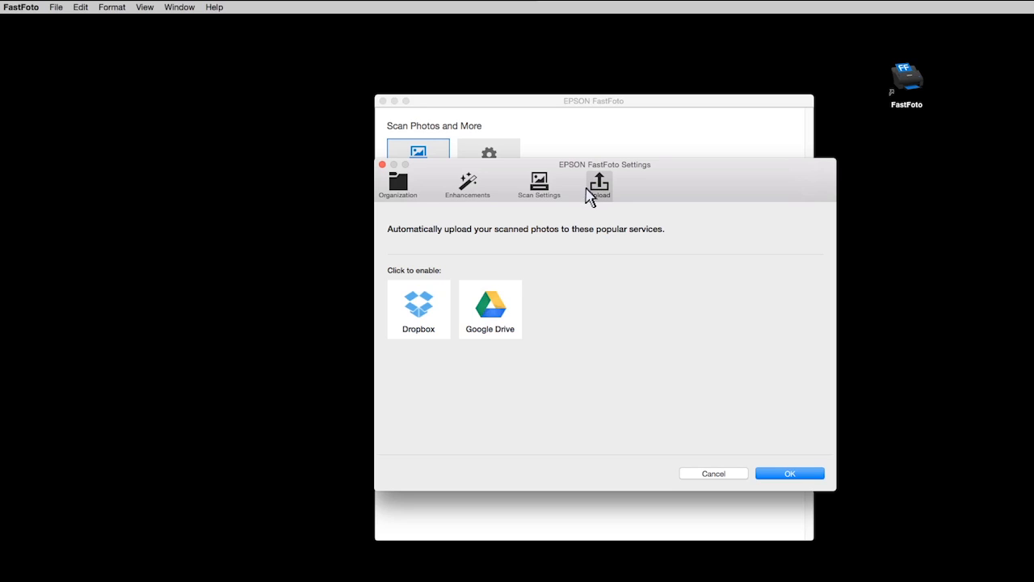
- Enable Dropbox upload for enhanced photos and accept the Set Up Dropbox sheet
click(417, 310)
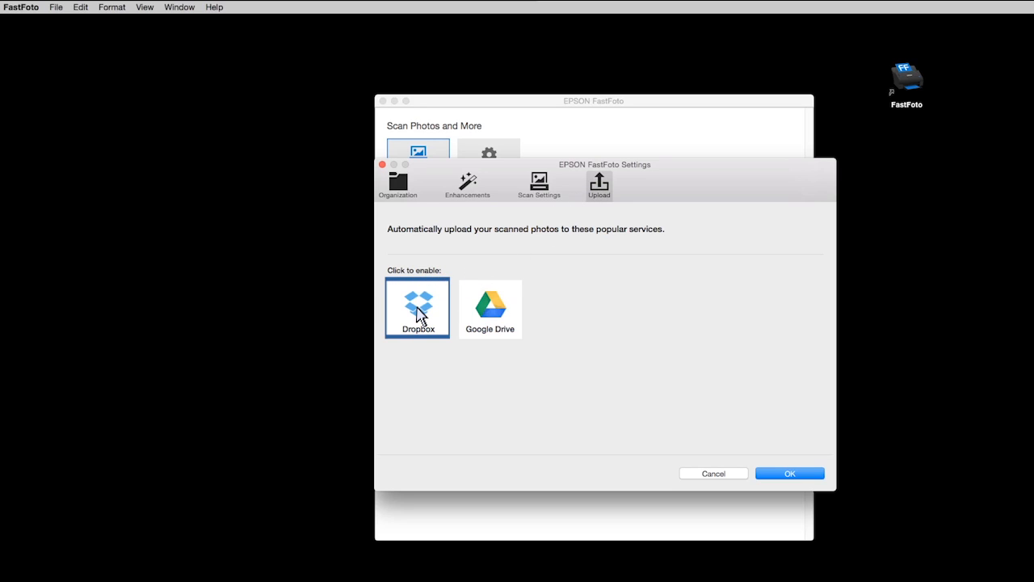
click(417, 307)
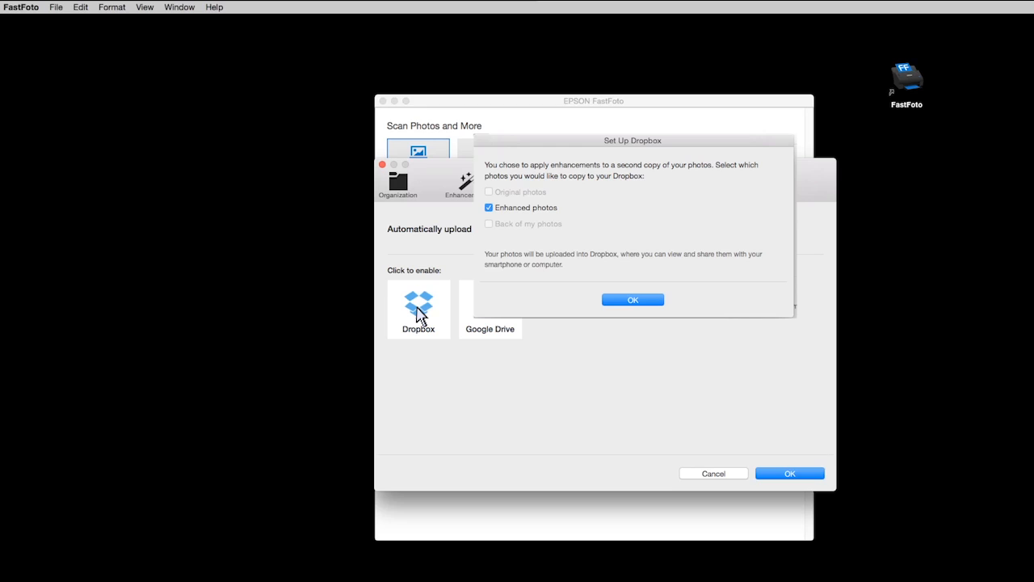
click(633, 299)
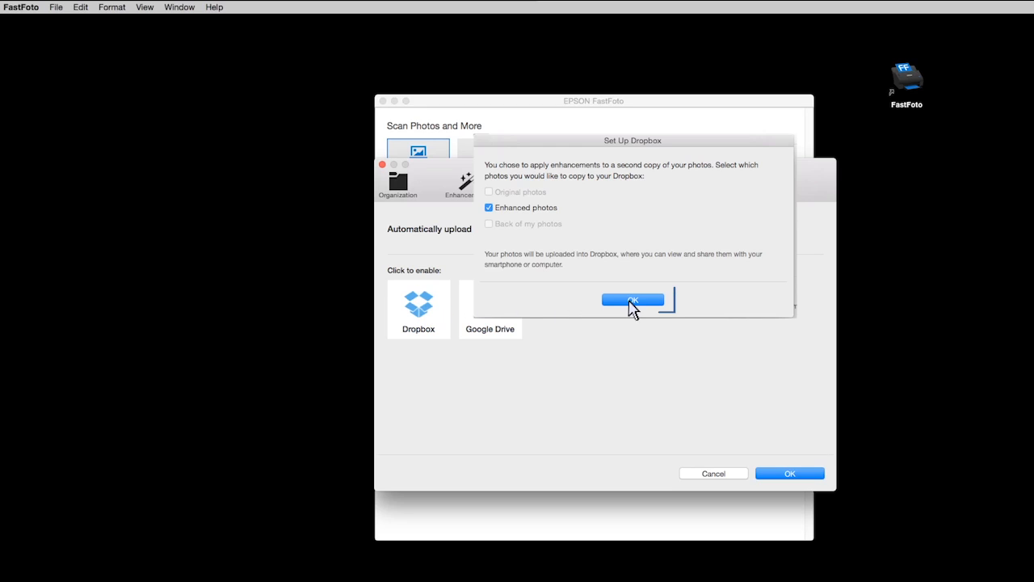
click(633, 299)
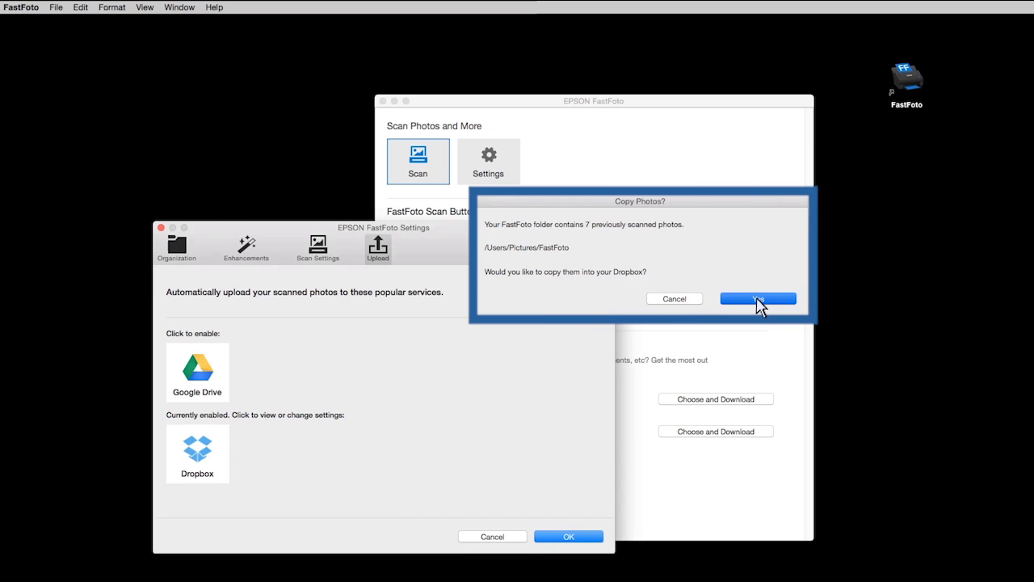
- Accept copying the 7 previously scanned photos into Dropbox
click(756, 297)
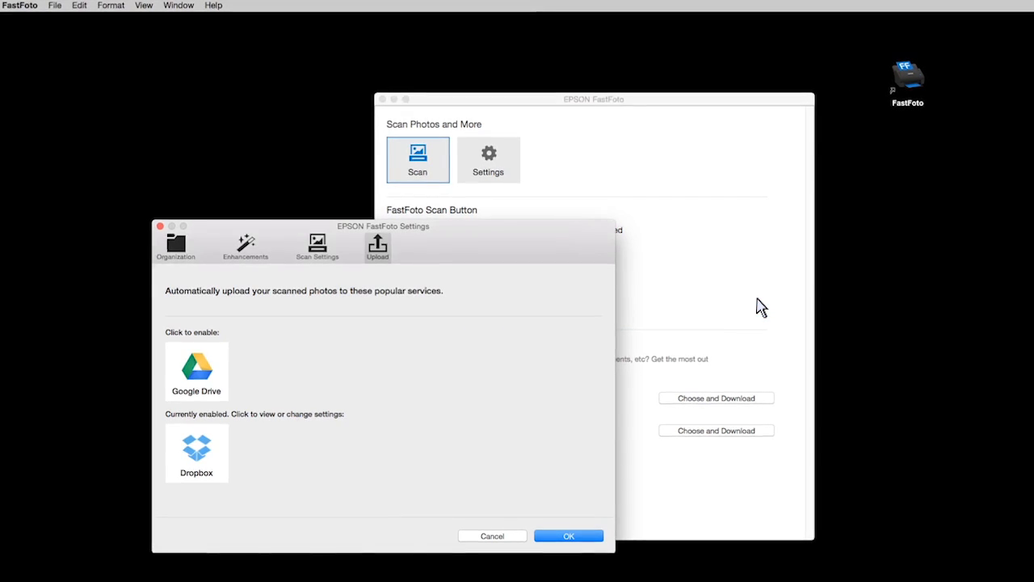